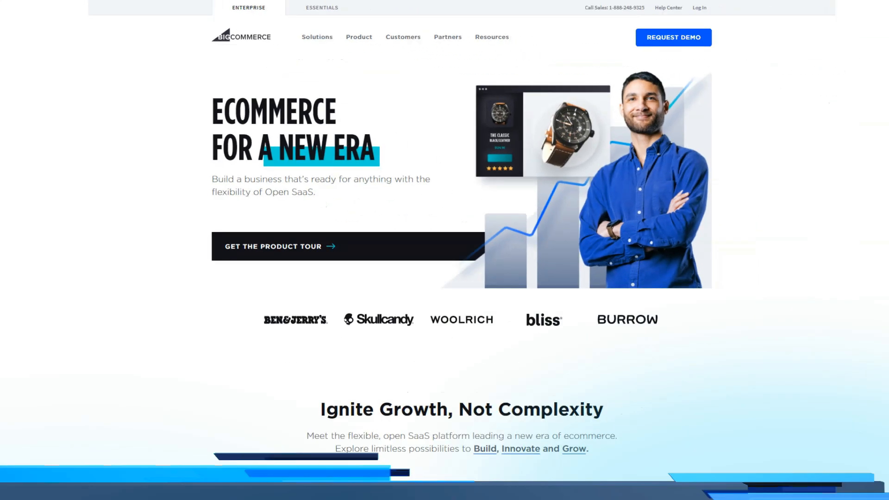
Step: Scroll the homepage past the hero through Build, Innovate and Grow to the Skullcandy story
{"action": "scroll", "scroll_direction": "down", "scroll_amount": 3}
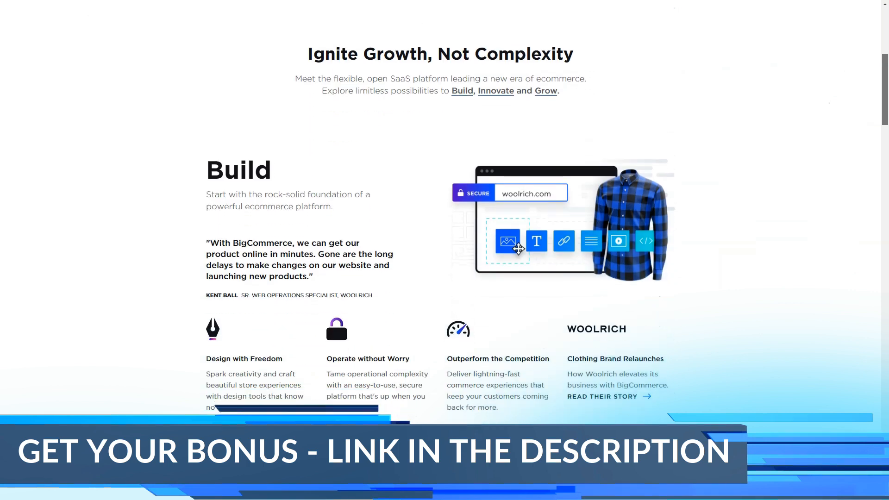
{"action": "scroll", "scroll_direction": "down", "scroll_amount": 3}
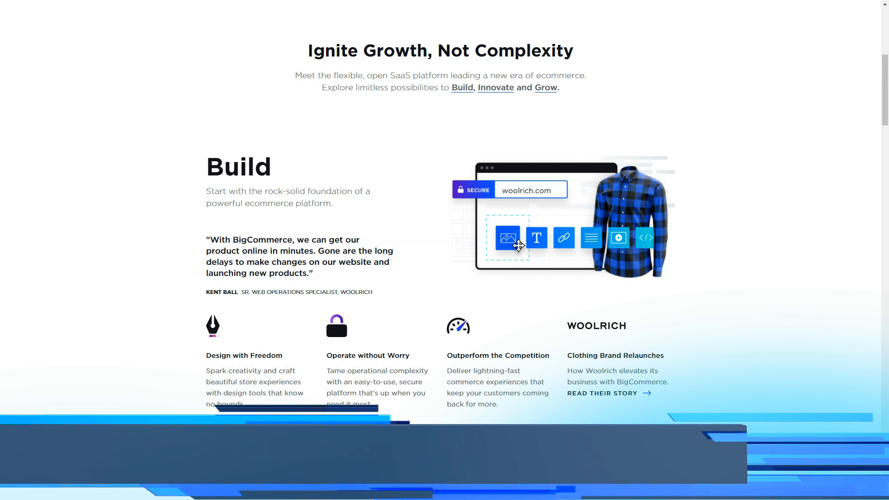
{"action": "scroll", "scroll_direction": "down", "scroll_amount": 3}
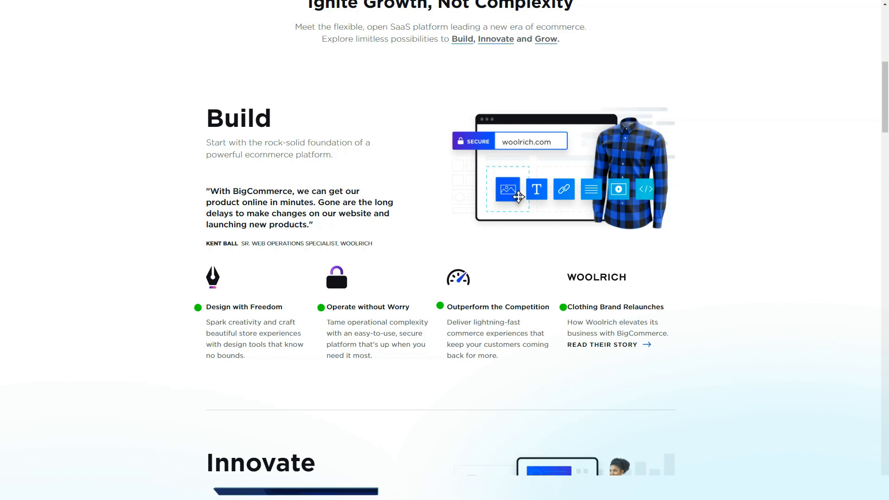
{"action": "scroll", "scroll_direction": "down", "scroll_amount": 3}
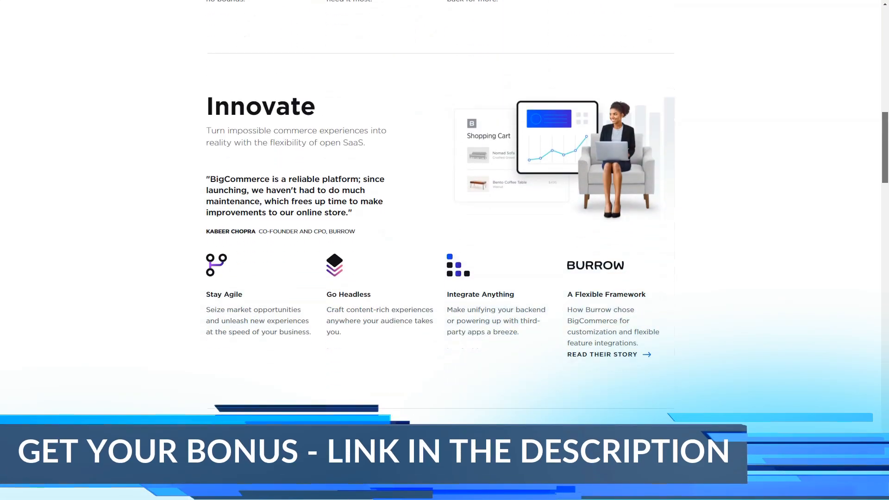
{"action": "scroll", "scroll_direction": "down", "scroll_amount": 3}
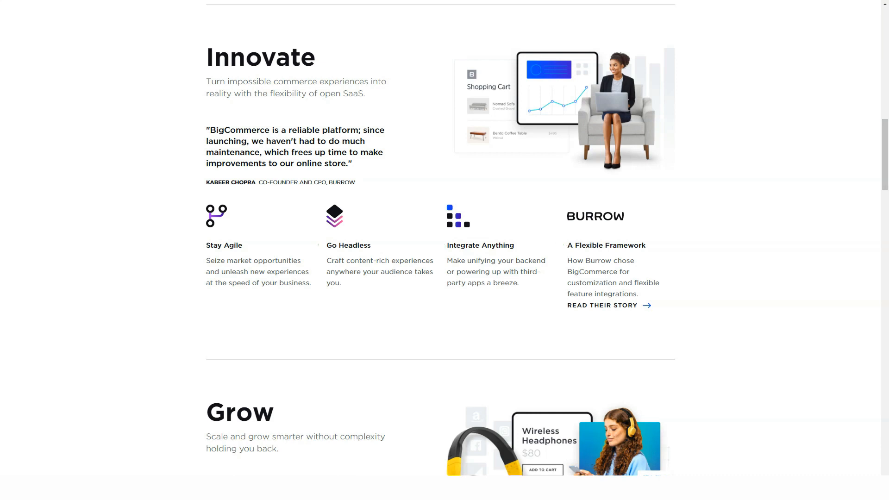
{"action": "scroll", "scroll_direction": "down", "scroll_amount": 3}
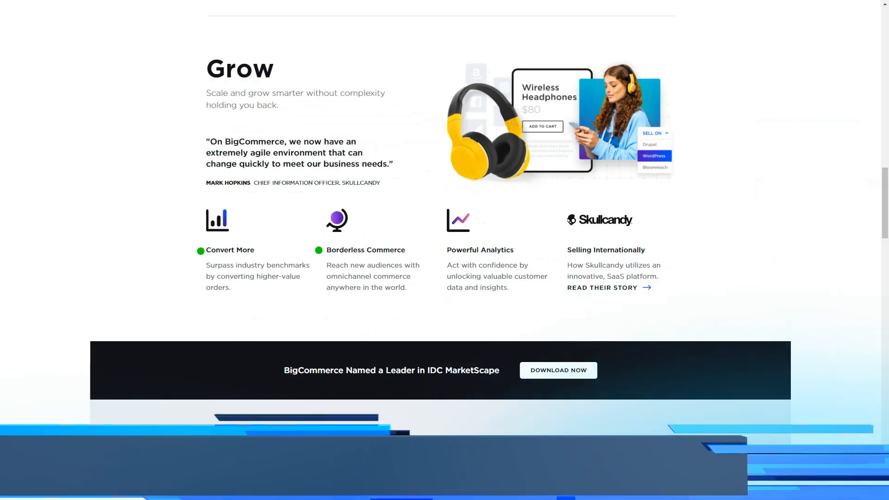
Step: Scroll past the Burrow testimonial and 'Your Commerce, Without Limits' features to the brands showcase
{"action": "scroll", "scroll_direction": "down", "scroll_amount": 3}
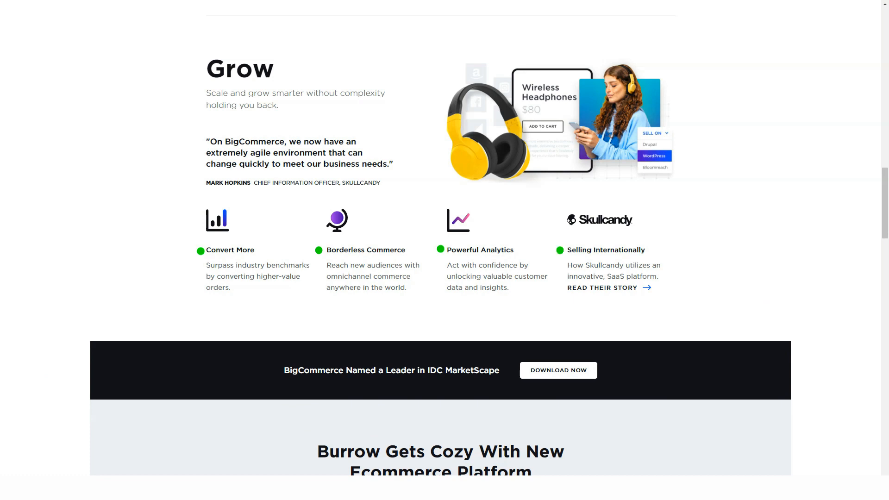
{"action": "scroll", "scroll_direction": "down", "scroll_amount": 3}
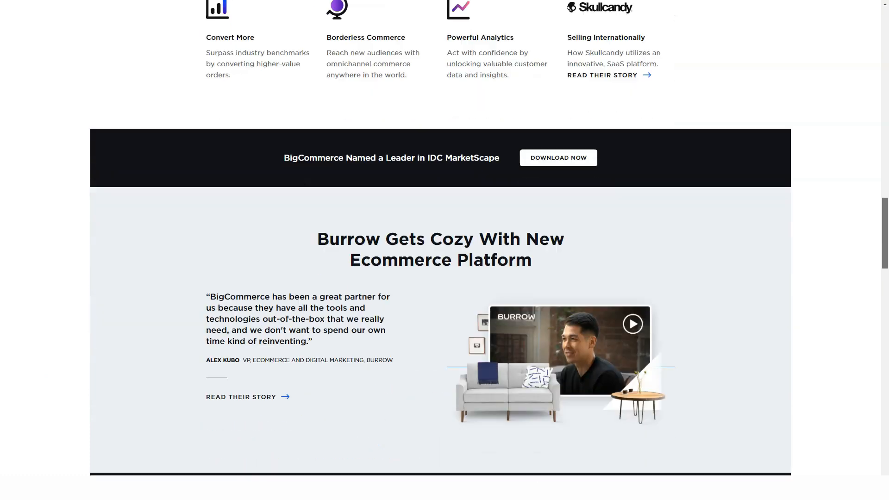
{"action": "scroll", "scroll_direction": "down", "scroll_amount": 3}
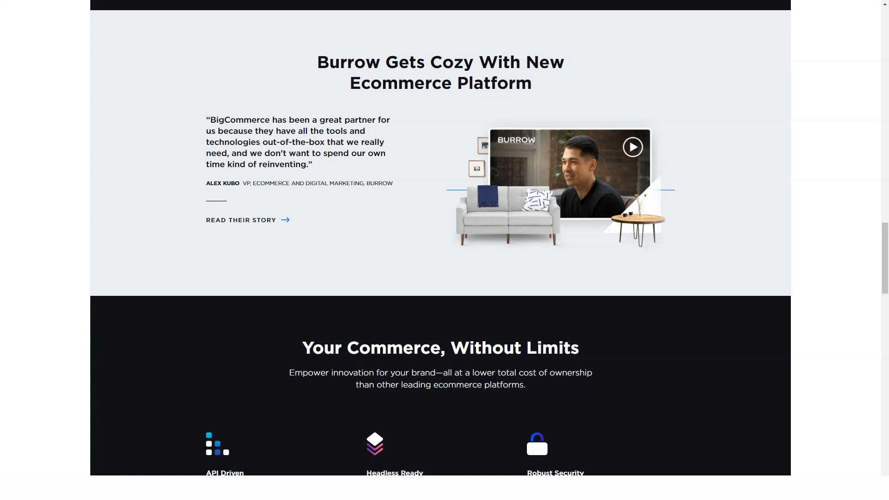
{"action": "scroll", "scroll_direction": "up", "scroll_amount": 3}
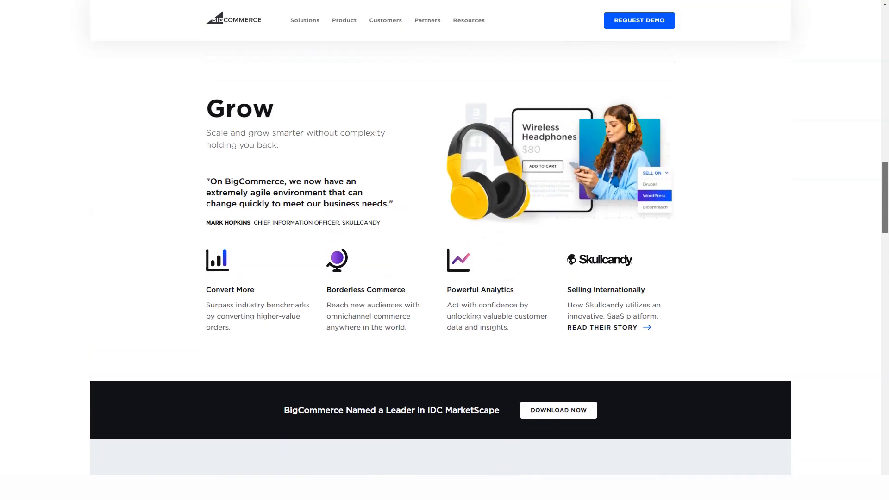
{"action": "scroll", "scroll_direction": "down", "scroll_amount": 3}
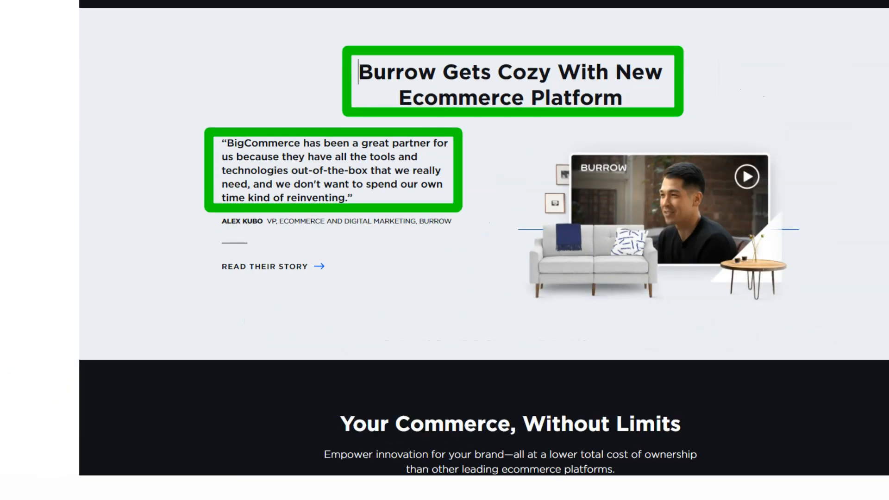
{"action": "scroll", "scroll_direction": "down", "scroll_amount": 3}
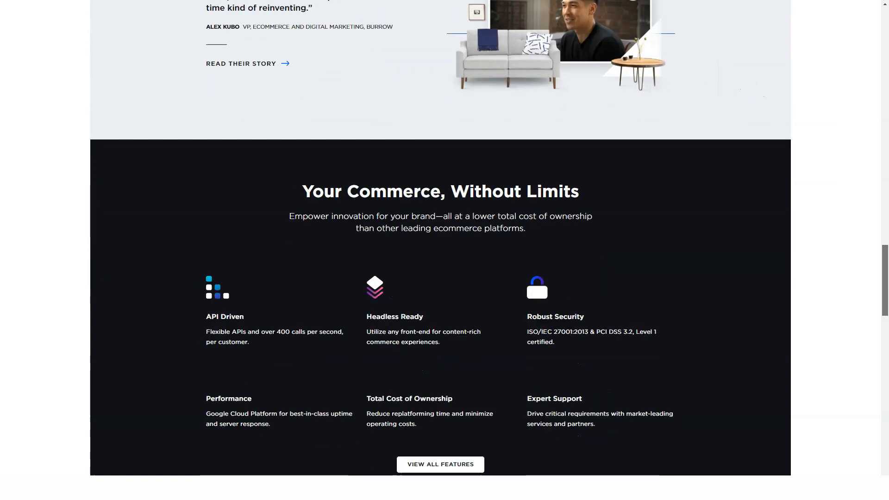
{"action": "scroll", "scroll_direction": "down", "scroll_amount": 3}
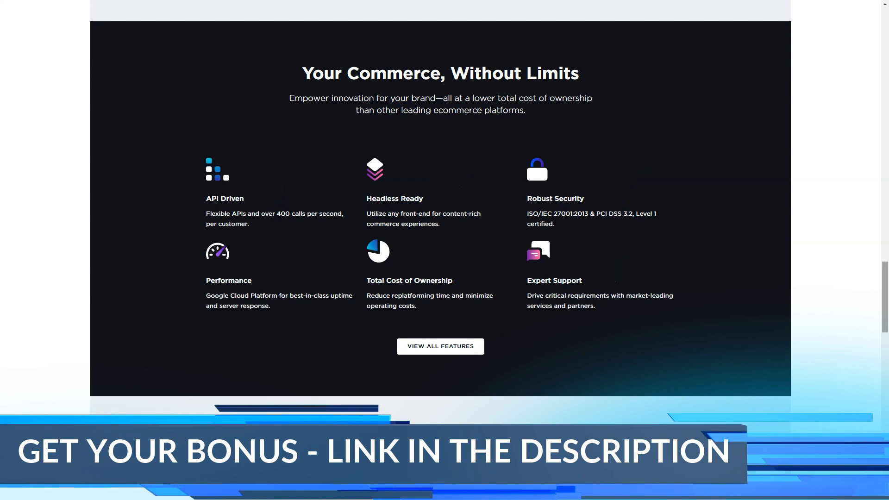
{"action": "scroll", "scroll_direction": "down", "scroll_amount": 3}
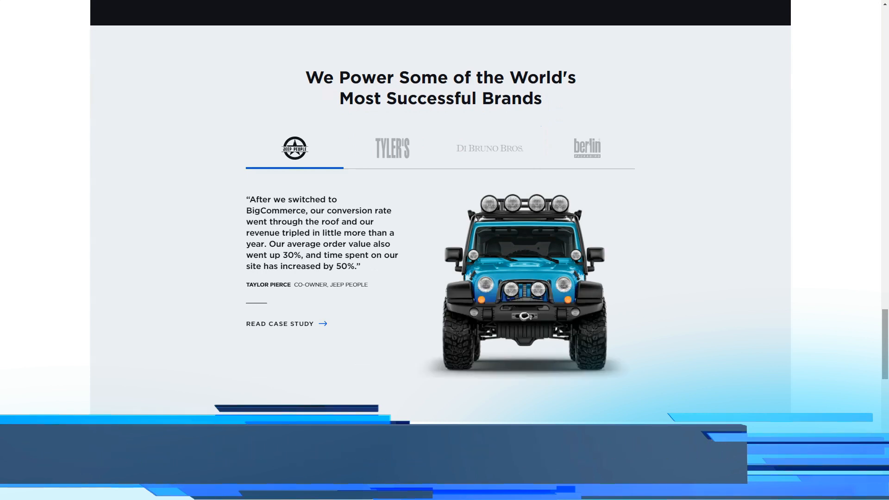
Step: View the Tyler's, Di Bruno Bros and Berlin Packaging brand testimonials
{"action": "left_click", "coordinate": [392, 149]}
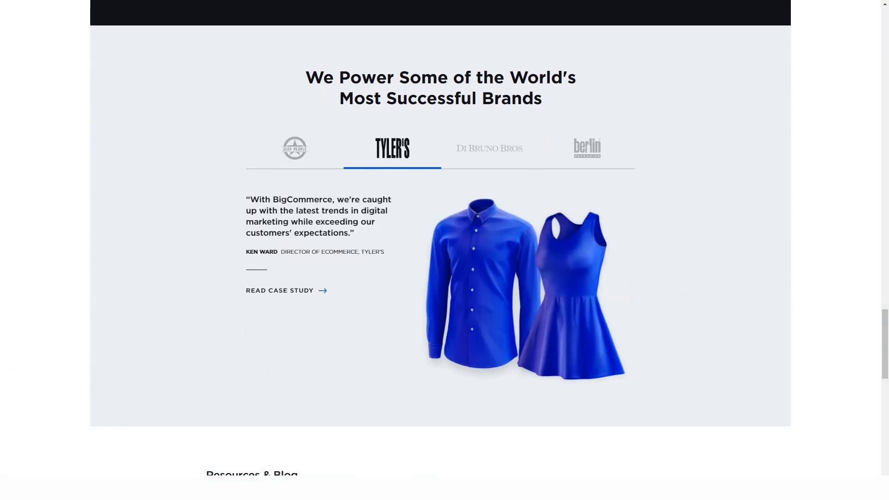
{"action": "left_click", "coordinate": [489, 149]}
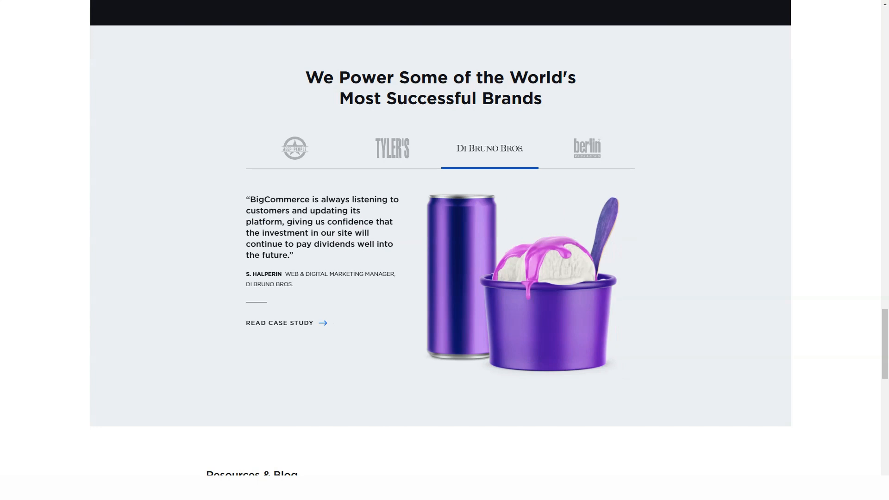
{"action": "left_click", "coordinate": [586, 148]}
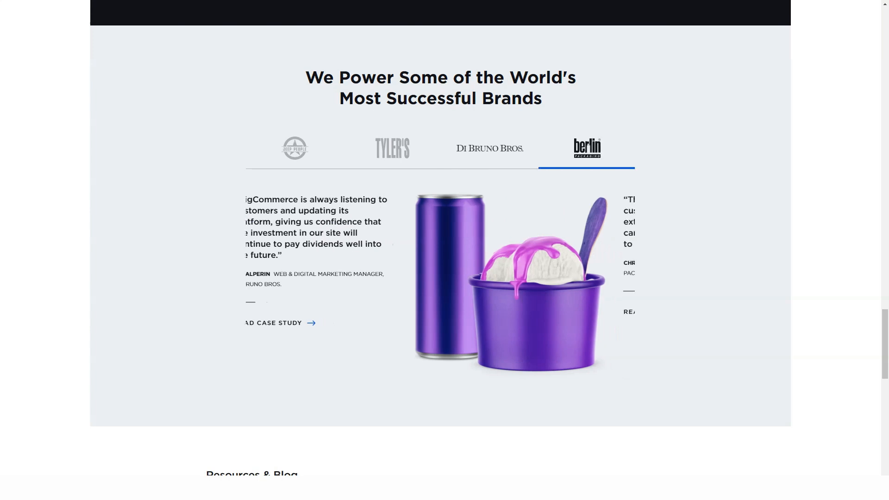
Step: Scroll through Resources & Blog down to the homepage footer
{"action": "scroll", "scroll_direction": "down", "scroll_amount": 3}
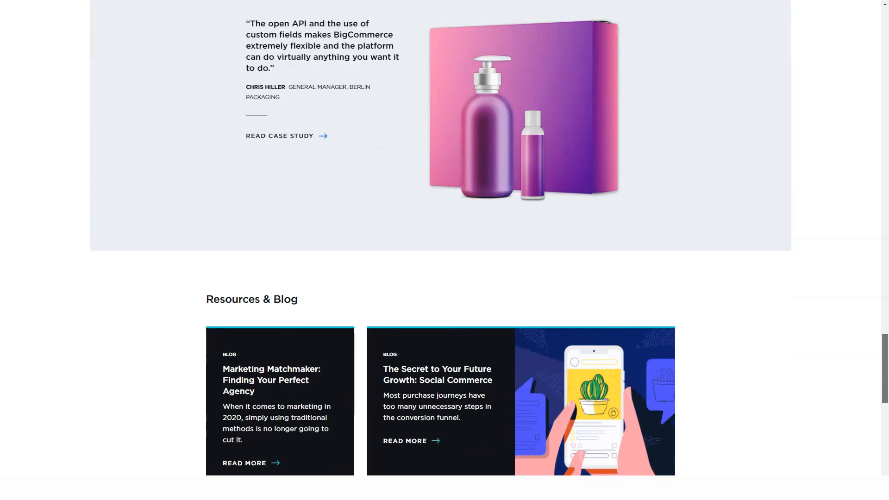
{"action": "scroll", "scroll_direction": "down", "scroll_amount": 3}
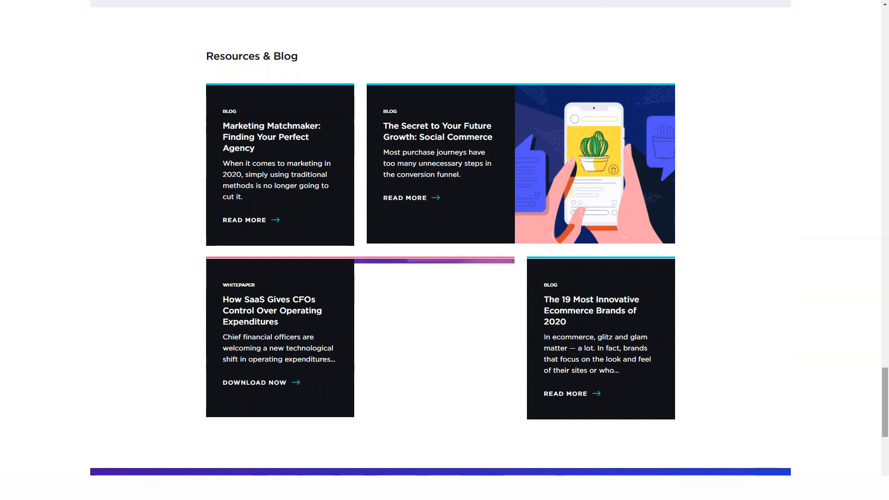
{"action": "scroll", "scroll_direction": "down", "scroll_amount": 3}
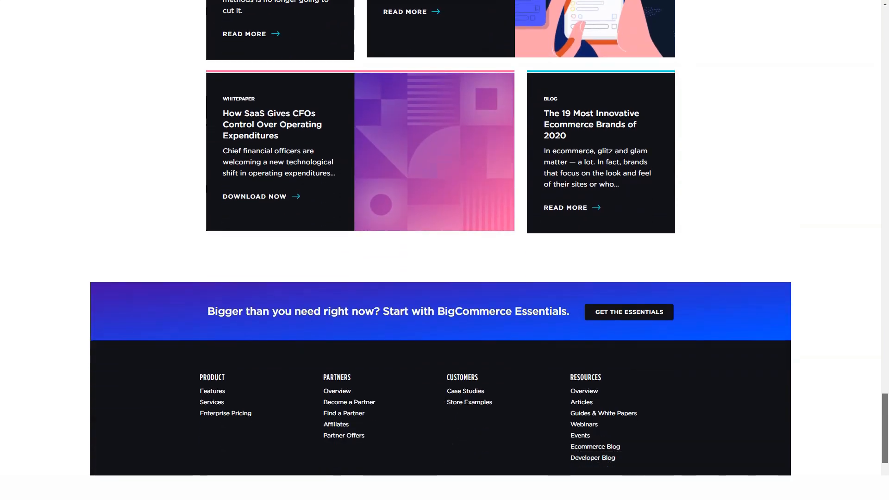
{"action": "scroll", "scroll_direction": "up", "scroll_amount": 3}
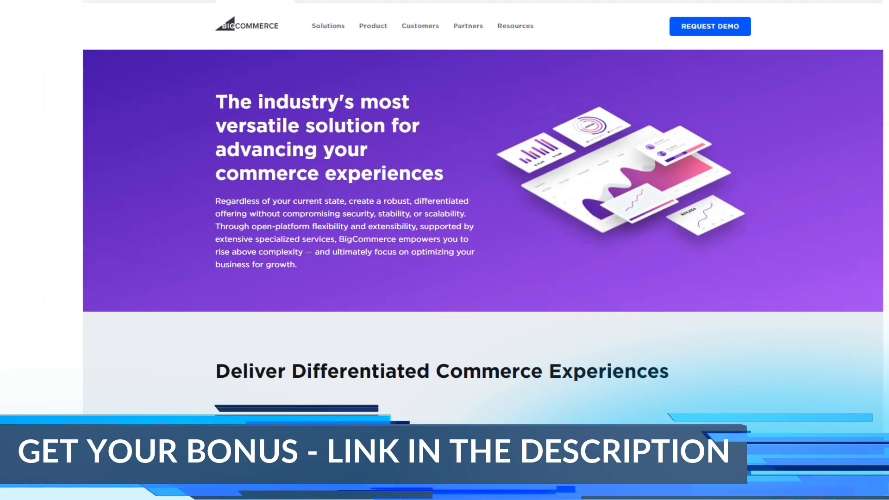
Step: Scroll the Enterprise Services page through Storefront Design, Storefront Conversion and API-Driven Commerce
{"action": "scroll", "scroll_direction": "down", "scroll_amount": 3}
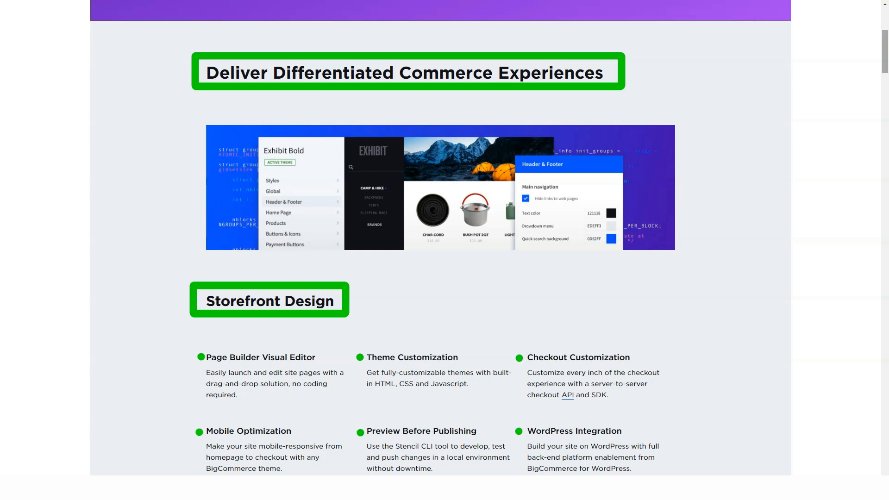
{"action": "scroll", "scroll_direction": "down", "scroll_amount": 3}
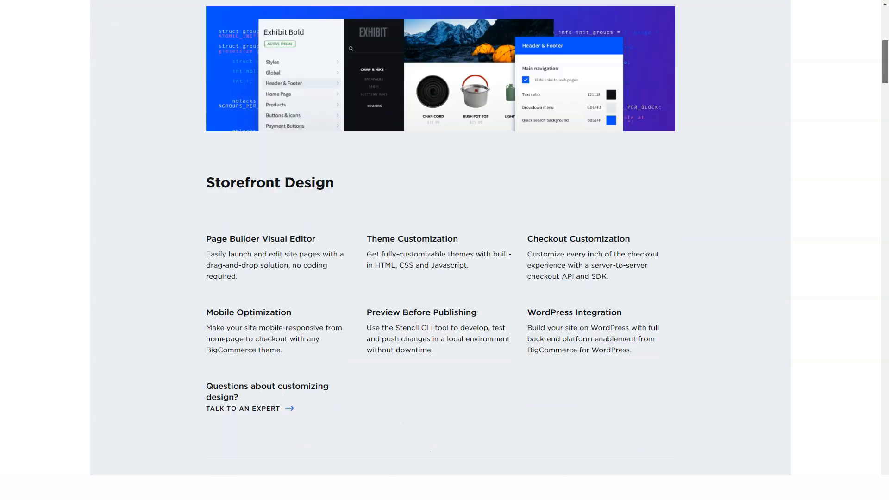
{"action": "scroll", "scroll_direction": "down", "scroll_amount": 3}
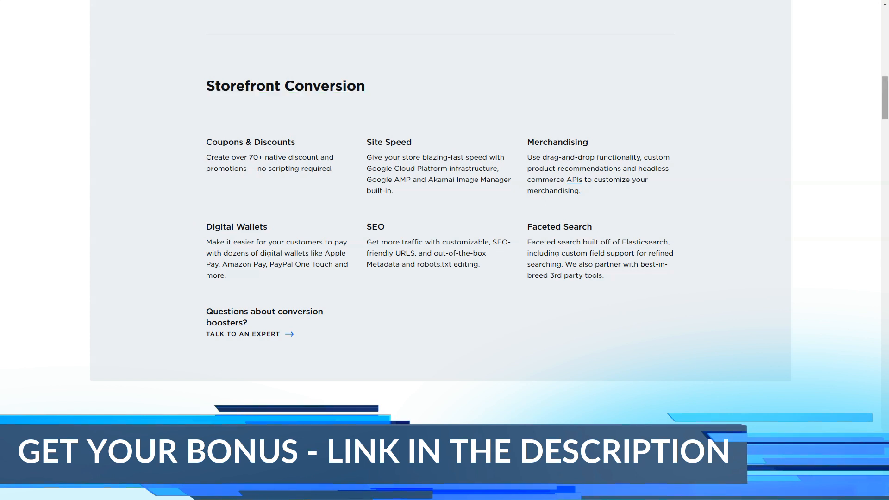
{"action": "scroll", "scroll_direction": "down", "scroll_amount": 3}
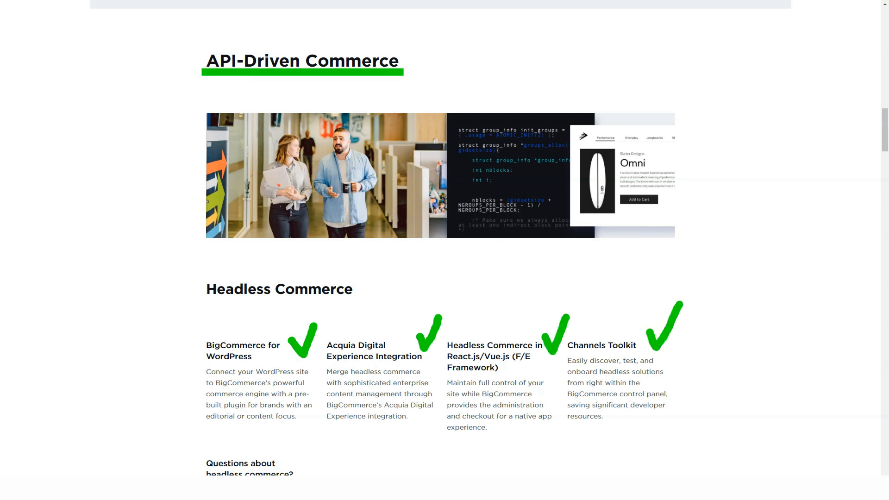
Step: Scroll through Sell Everywhere, Cross-Channel Commerce, B2B and International to Smart Ops
{"action": "scroll", "scroll_direction": "down", "scroll_amount": 3}
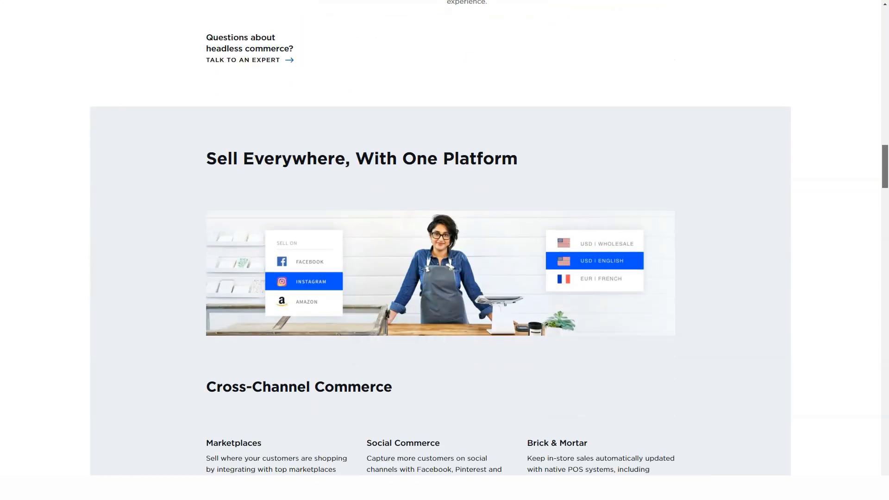
{"action": "scroll", "scroll_direction": "down", "scroll_amount": 3}
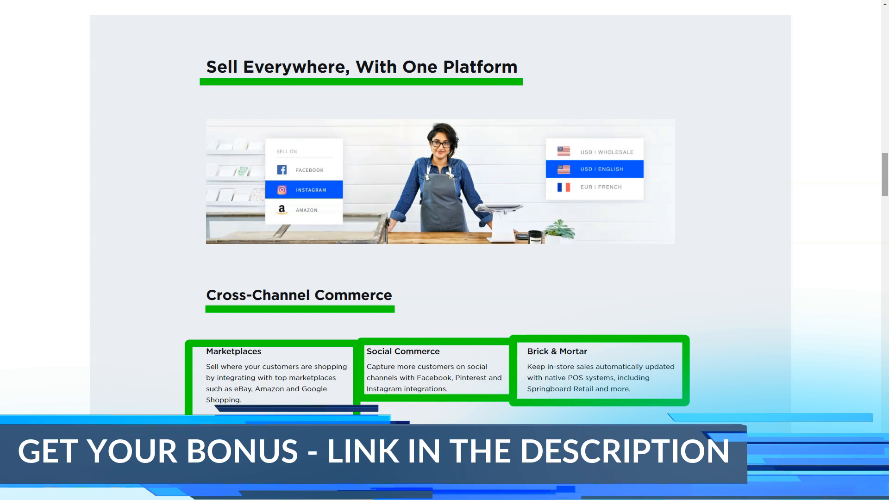
{"action": "scroll", "scroll_direction": "down", "scroll_amount": 3}
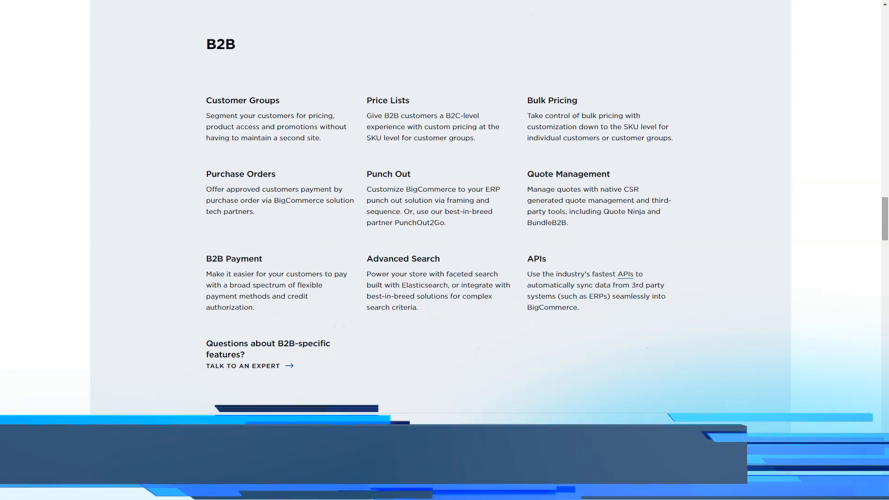
{"action": "scroll", "scroll_direction": "down", "scroll_amount": 3}
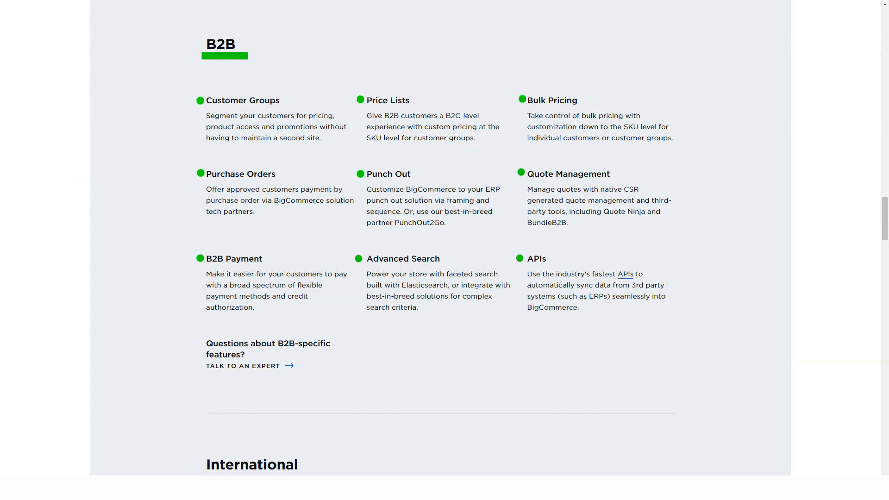
{"action": "scroll", "scroll_direction": "down", "scroll_amount": 3}
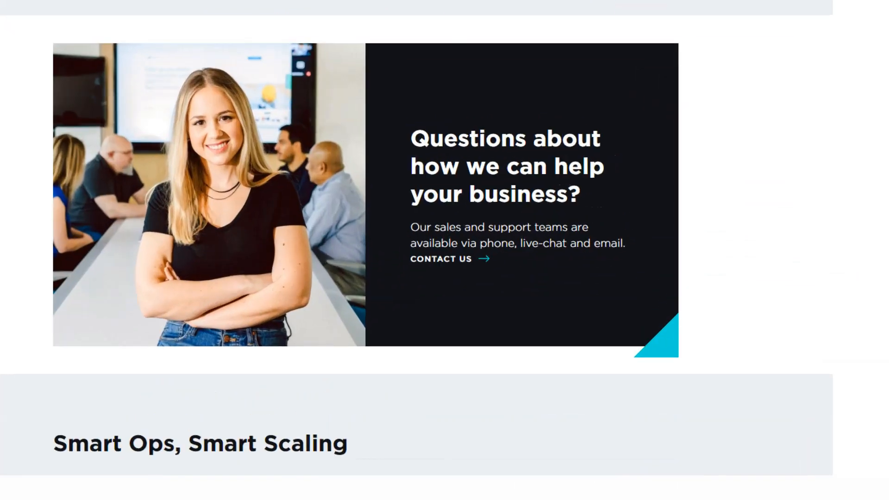
Step: Scroll through Smart Ops, Core Commerce Features and Open Platform to Security & Confidence
{"action": "scroll", "scroll_direction": "down", "scroll_amount": 3}
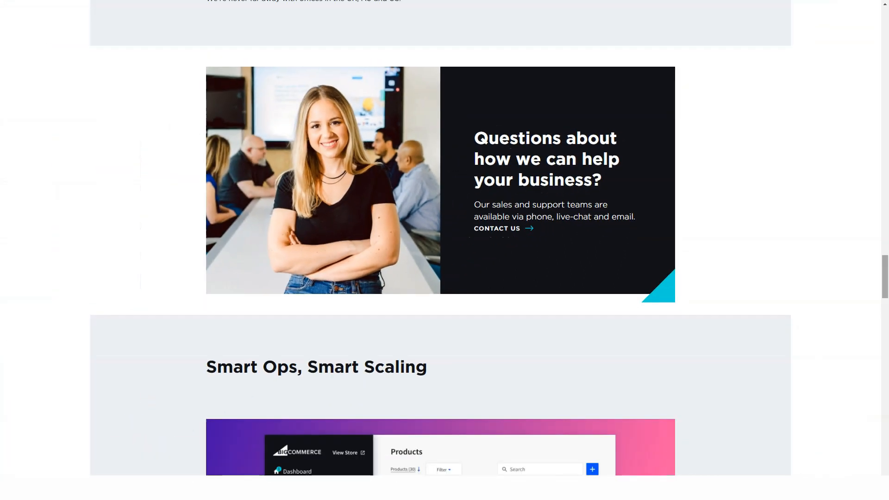
{"action": "scroll", "scroll_direction": "down", "scroll_amount": 3}
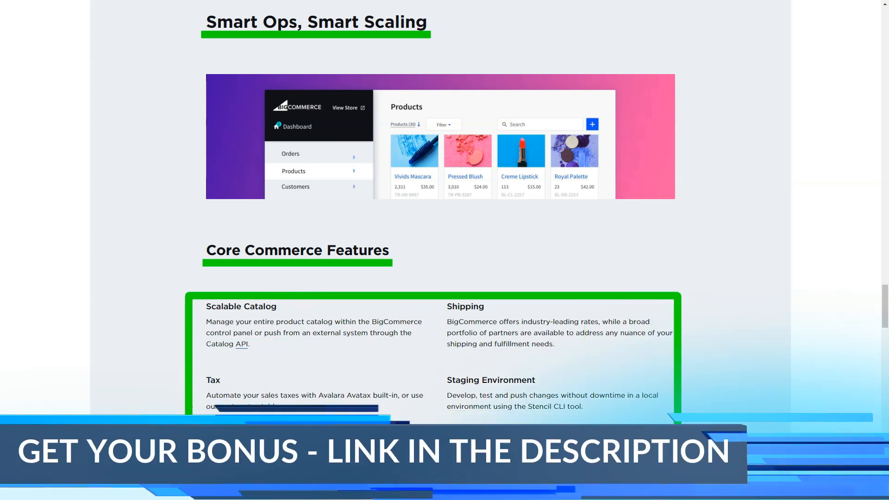
{"action": "scroll", "scroll_direction": "down", "scroll_amount": 3}
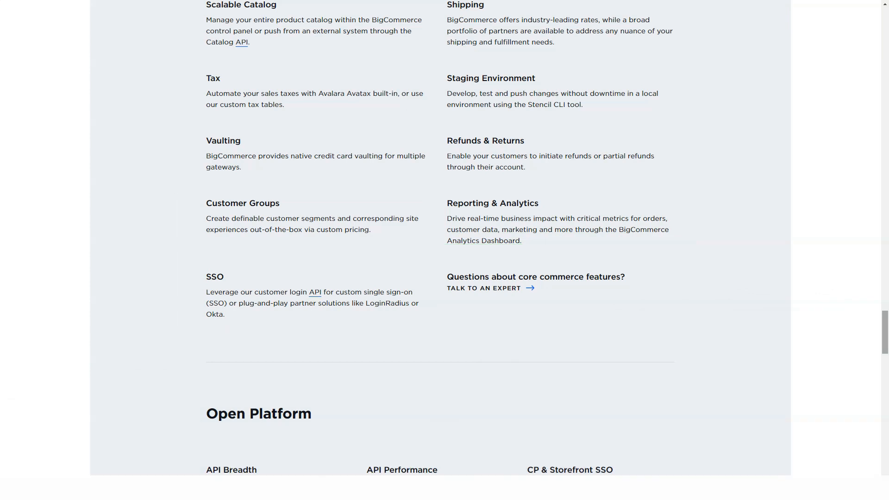
{"action": "scroll", "scroll_direction": "down", "scroll_amount": 3}
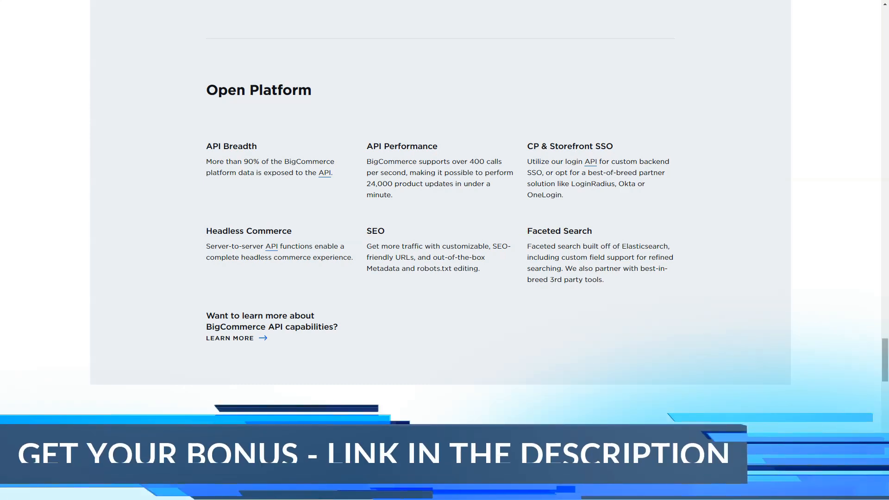
{"action": "scroll", "scroll_direction": "down", "scroll_amount": 3}
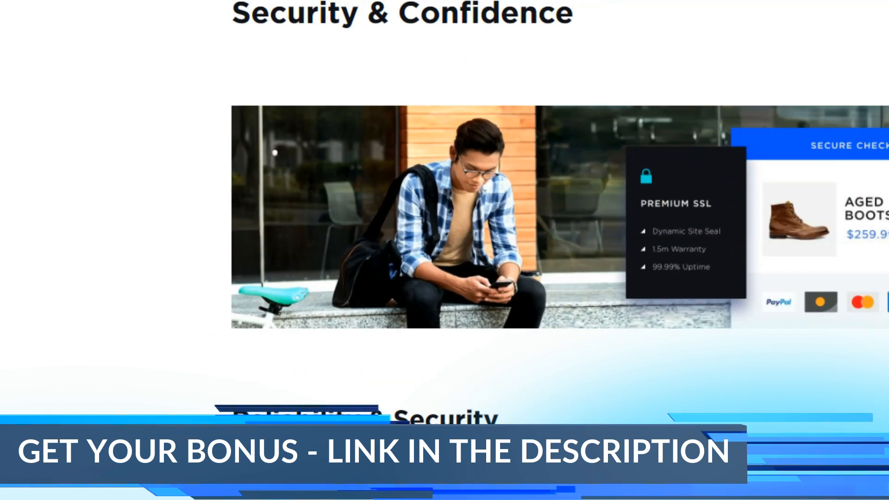
Step: Scroll through Reliability & Security and Ecommerce Expertise toward the Enterprise Services page
{"action": "scroll", "scroll_direction": "down", "scroll_amount": 3}
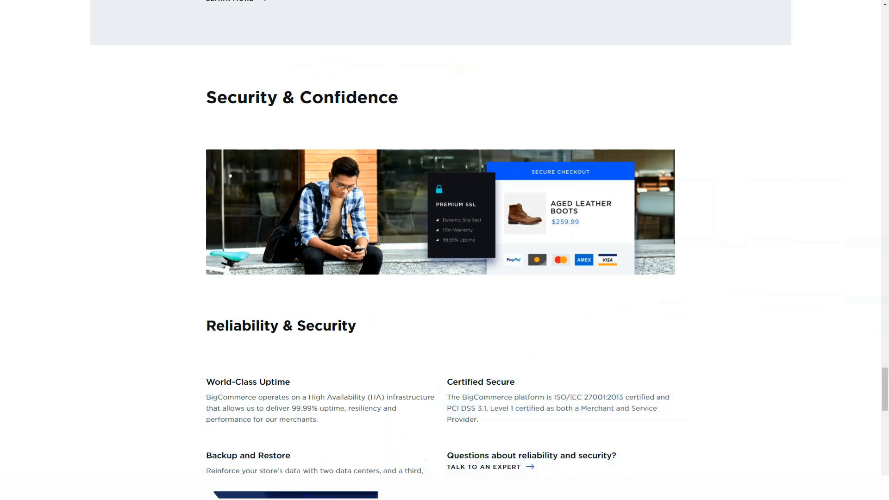
{"action": "scroll", "scroll_direction": "down", "scroll_amount": 3}
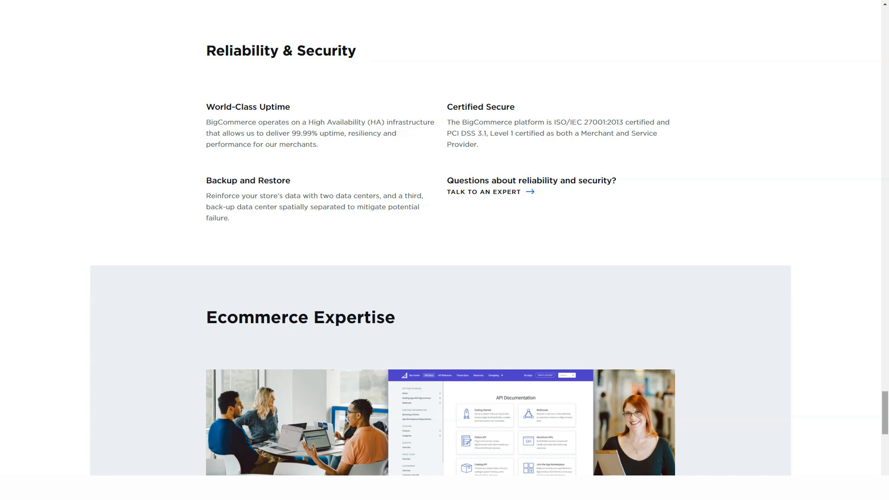
{"action": "scroll", "scroll_direction": "down", "scroll_amount": 3}
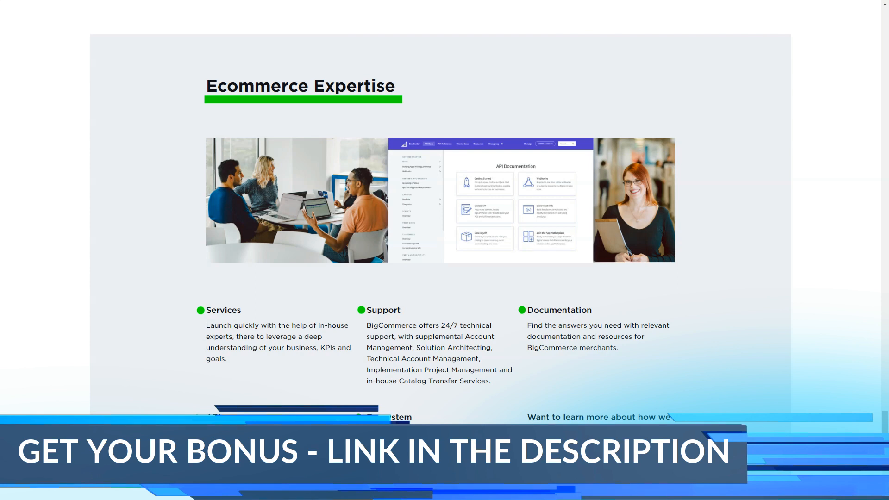
{"action": "scroll", "scroll_direction": "down", "scroll_amount": 3}
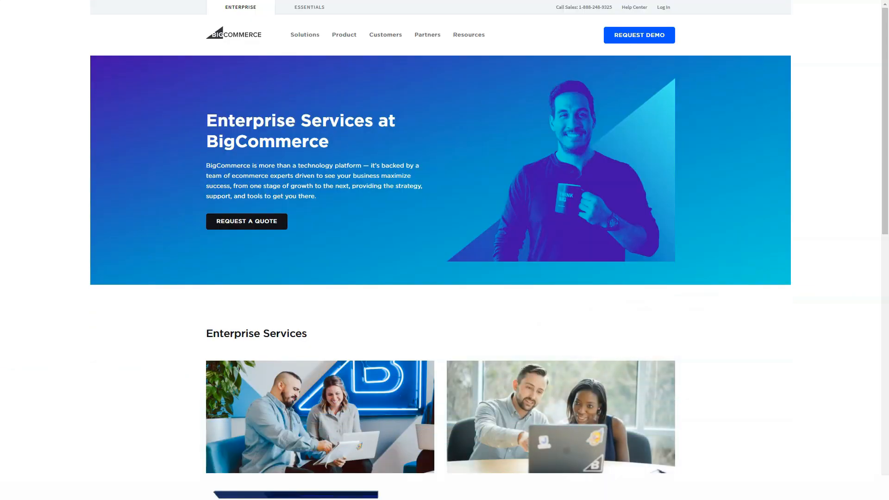
Step: Scroll through Launch and Success Services to the footer and open the Enterprise Pricing page
{"action": "scroll", "scroll_direction": "down", "scroll_amount": 3}
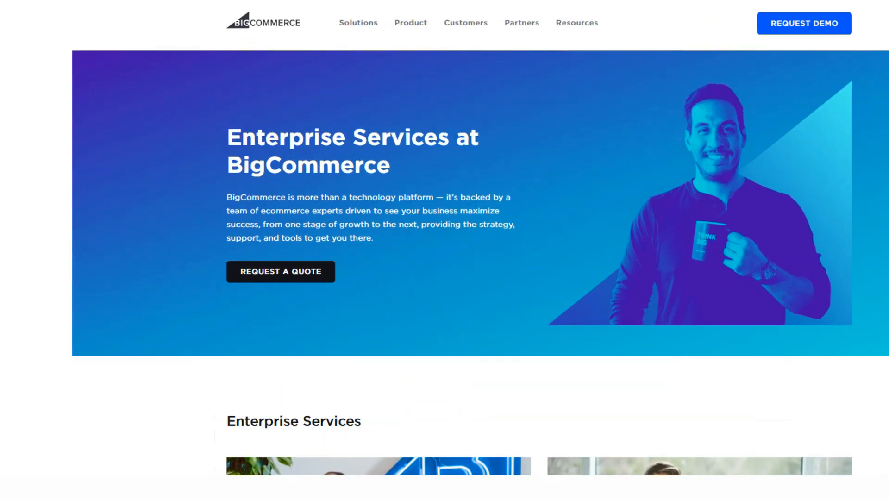
{"action": "scroll", "scroll_direction": "down", "scroll_amount": 3}
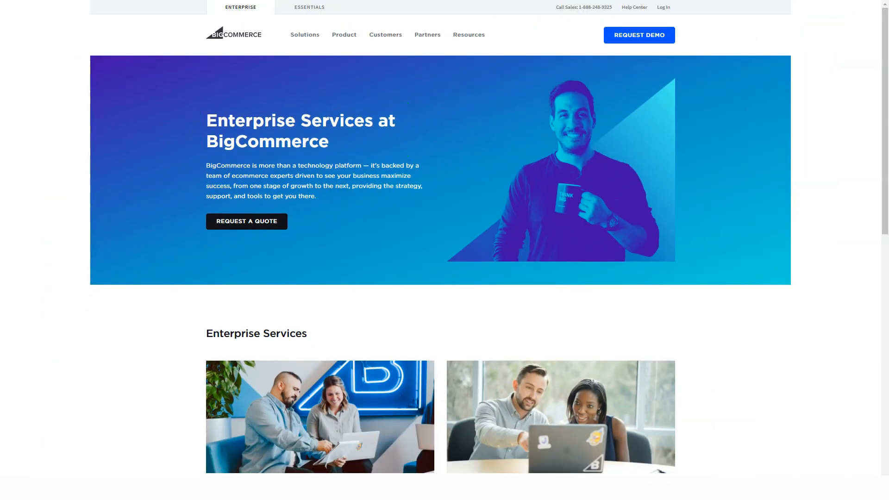
{"action": "scroll", "scroll_direction": "down", "scroll_amount": 3}
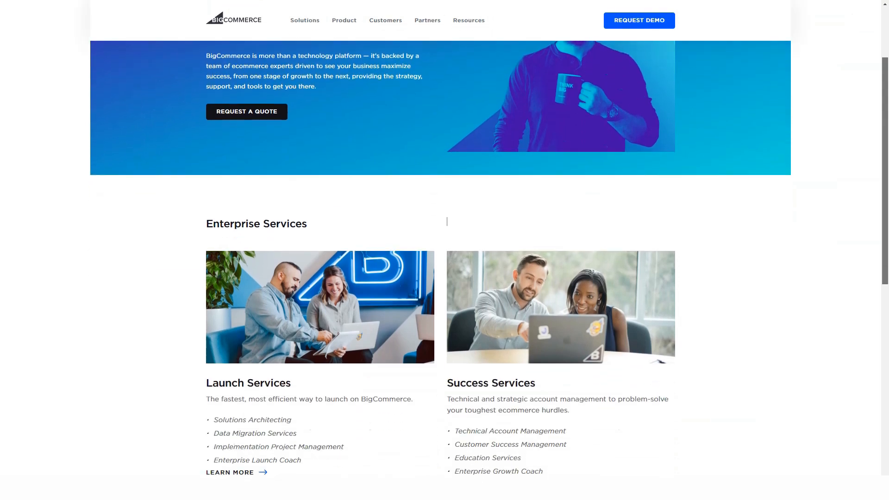
{"action": "scroll", "scroll_direction": "down", "scroll_amount": 3}
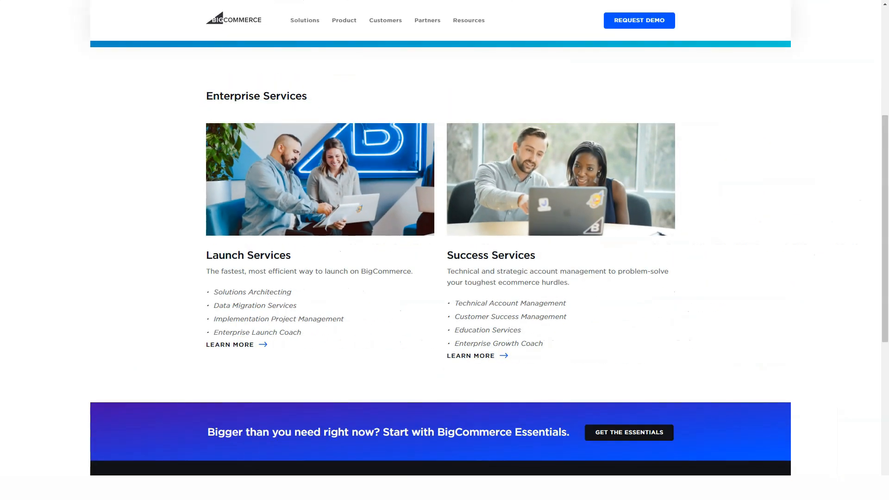
{"action": "scroll", "scroll_direction": "down", "scroll_amount": 3}
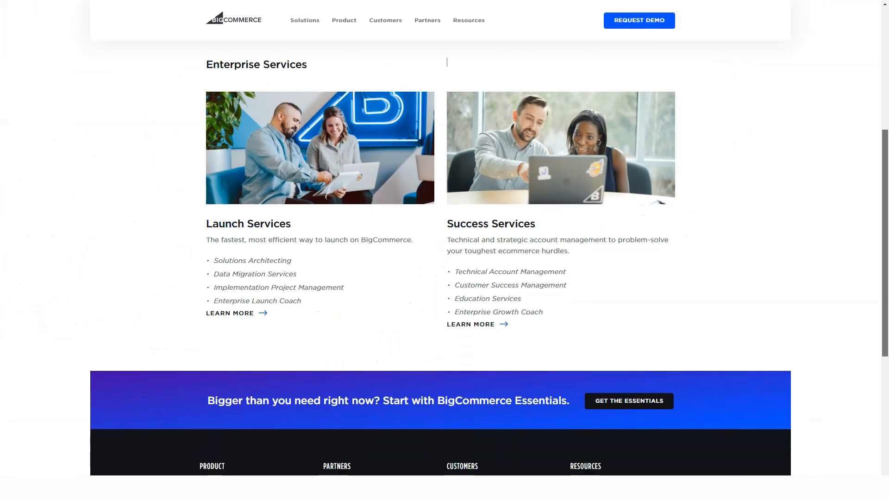
{"action": "scroll", "scroll_direction": "down", "scroll_amount": 3}
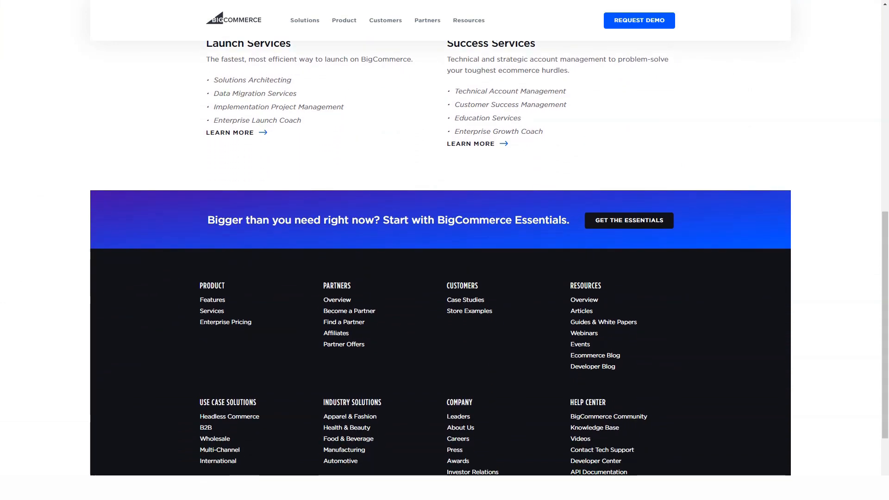
{"action": "left_click", "coordinate": [225, 322]}
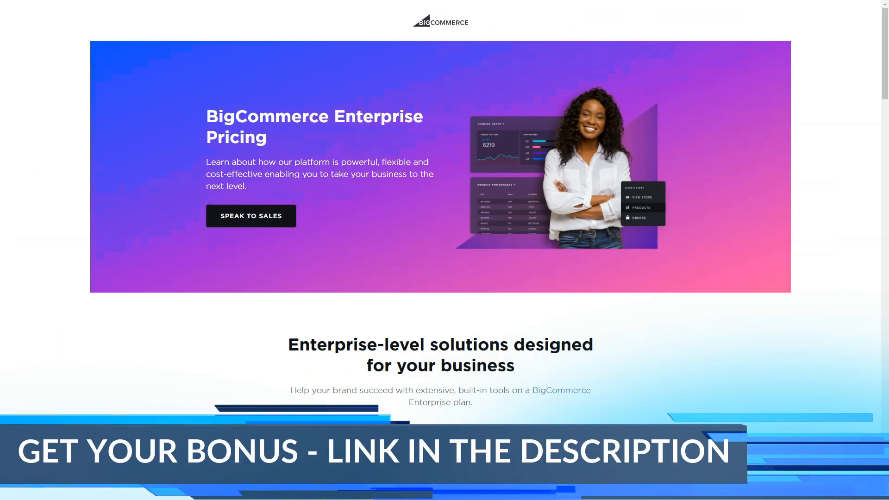
Step: Scroll the Enterprise Pricing page through feature lists, Burrow story and Why BigCommerce to the FAQ
{"action": "scroll", "scroll_direction": "down", "scroll_amount": 3}
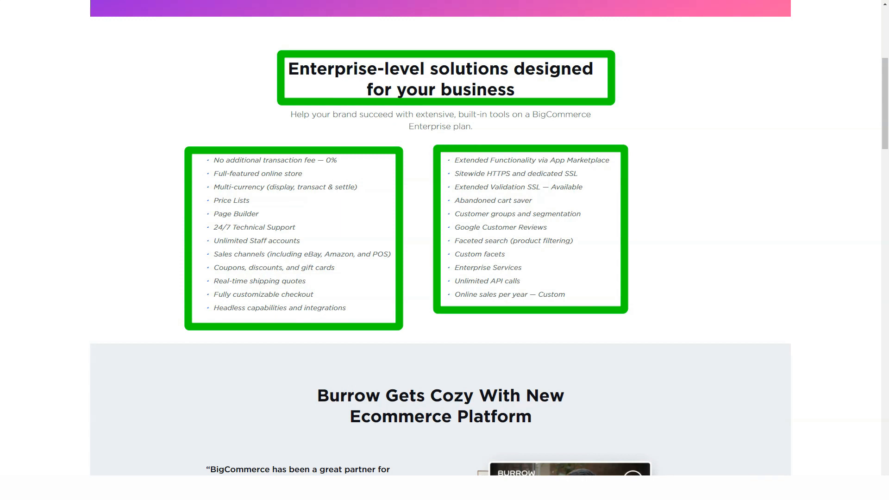
{"action": "scroll", "scroll_direction": "down", "scroll_amount": 3}
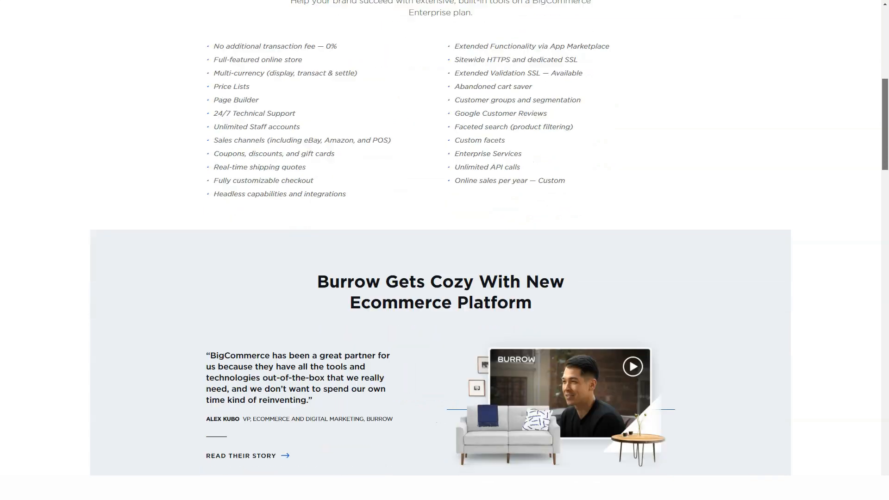
{"action": "scroll", "scroll_direction": "down", "scroll_amount": 3}
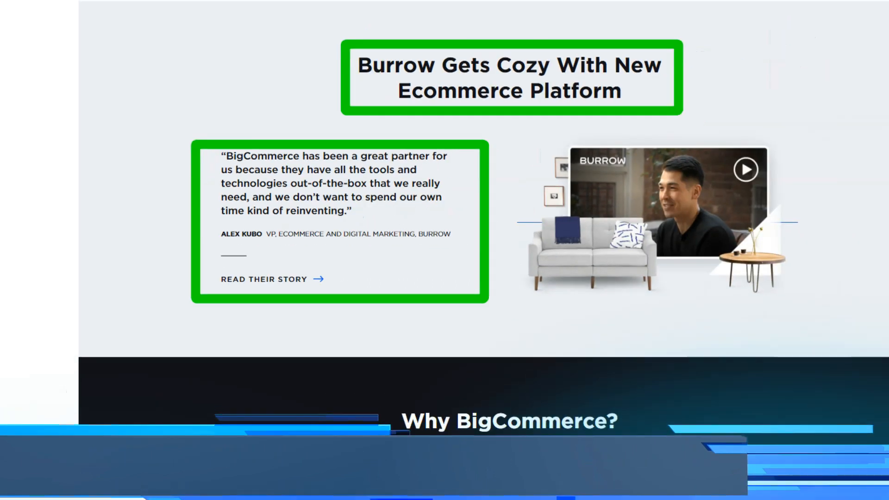
{"action": "scroll", "scroll_direction": "down", "scroll_amount": 3}
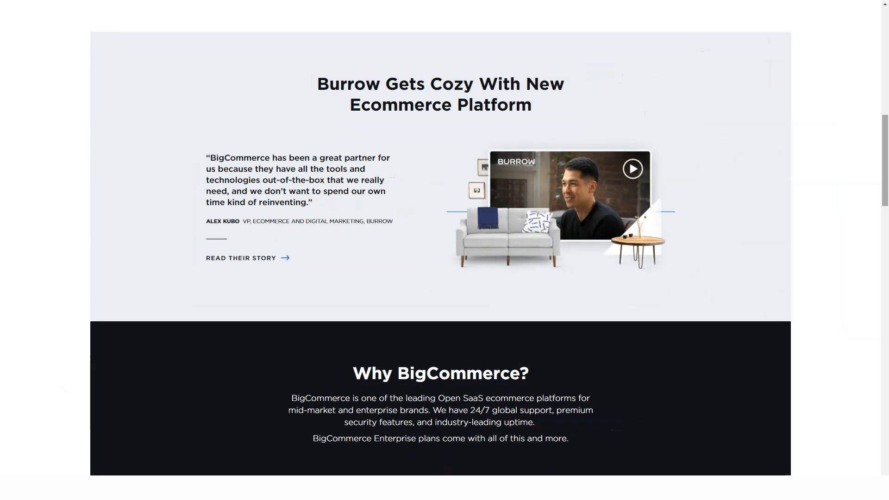
{"action": "scroll", "scroll_direction": "down", "scroll_amount": 3}
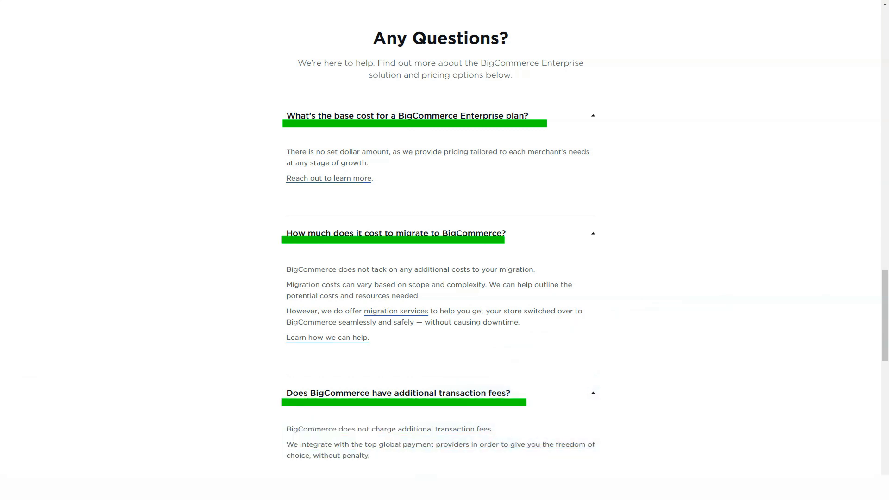
Step: Scroll past the FAQ to the Get your quote form and footer
{"action": "scroll", "scroll_direction": "down", "scroll_amount": 3}
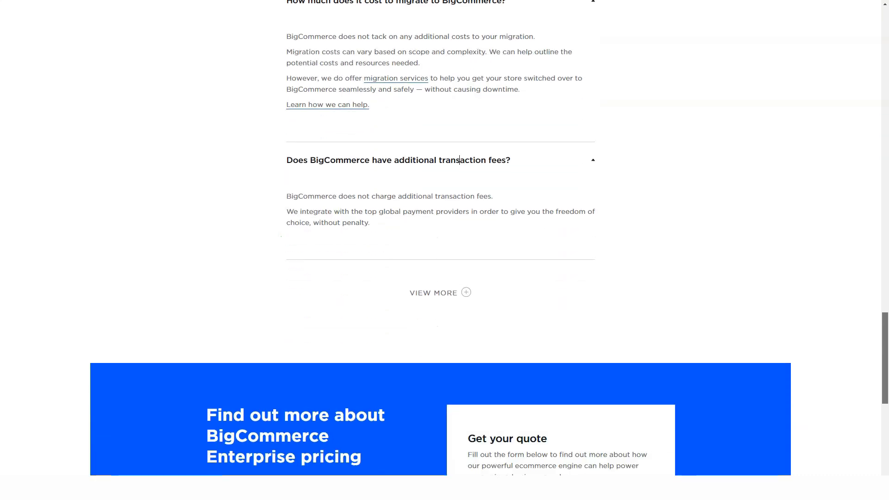
{"action": "scroll", "scroll_direction": "down", "scroll_amount": 3}
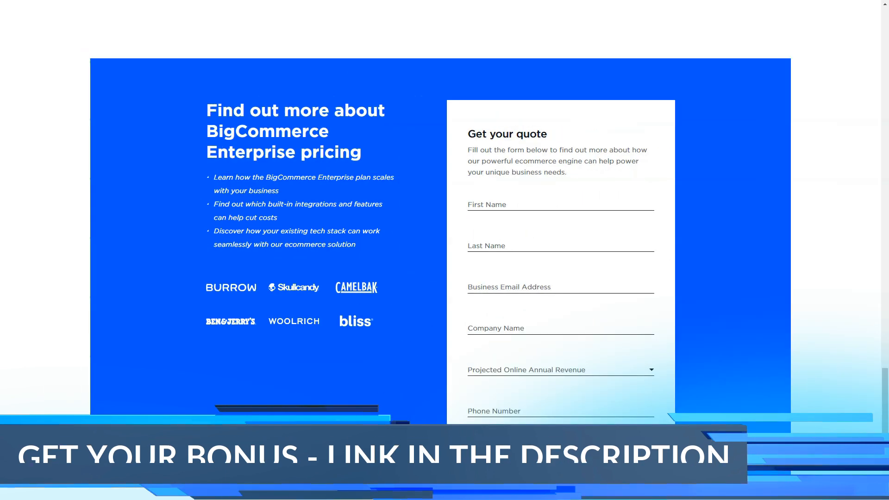
{"action": "scroll", "scroll_direction": "down", "scroll_amount": 3}
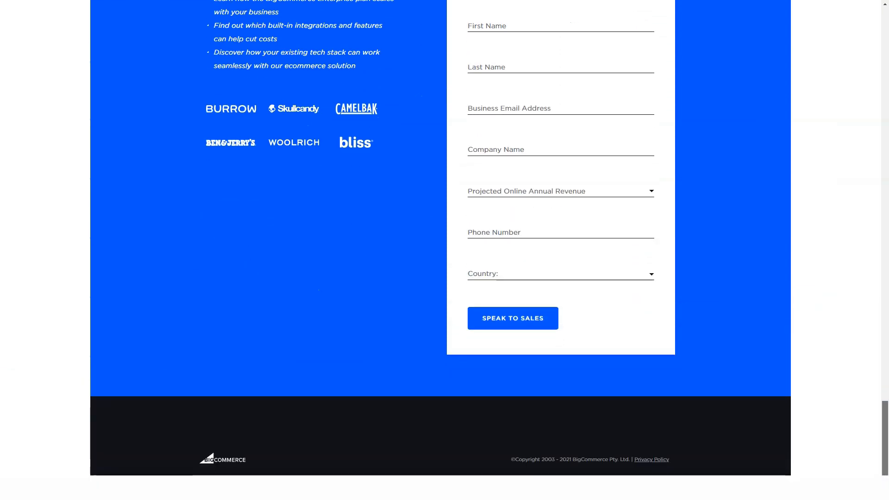